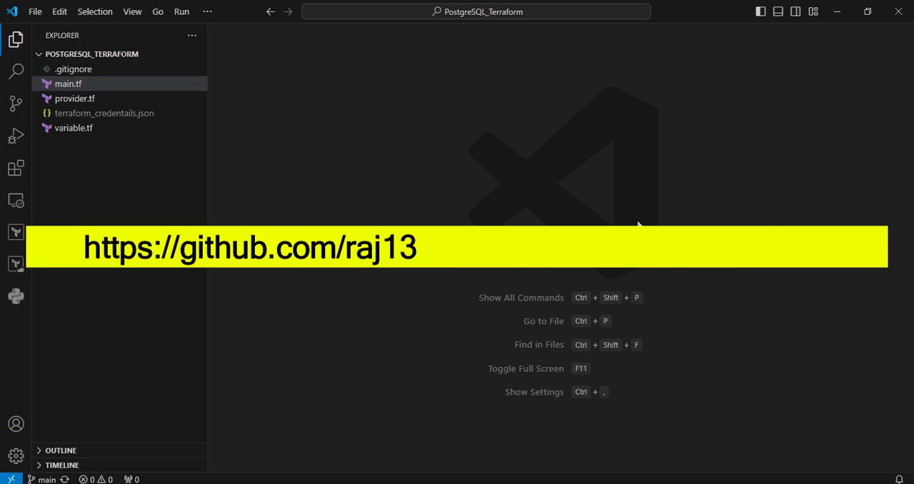
Open main.tf in PostgreSQL_Terraform and select the 30s wait duration value
text(aug/PostgreSQL_Terraform)
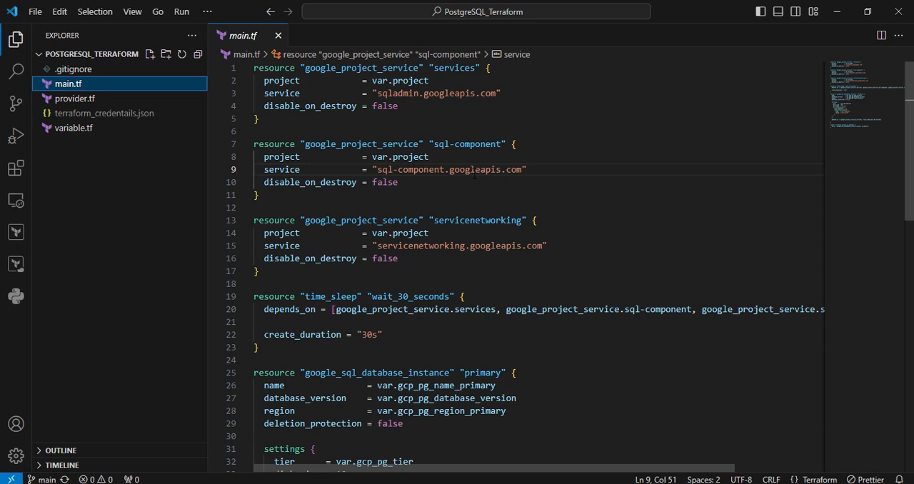
mouse_move(449, 170)
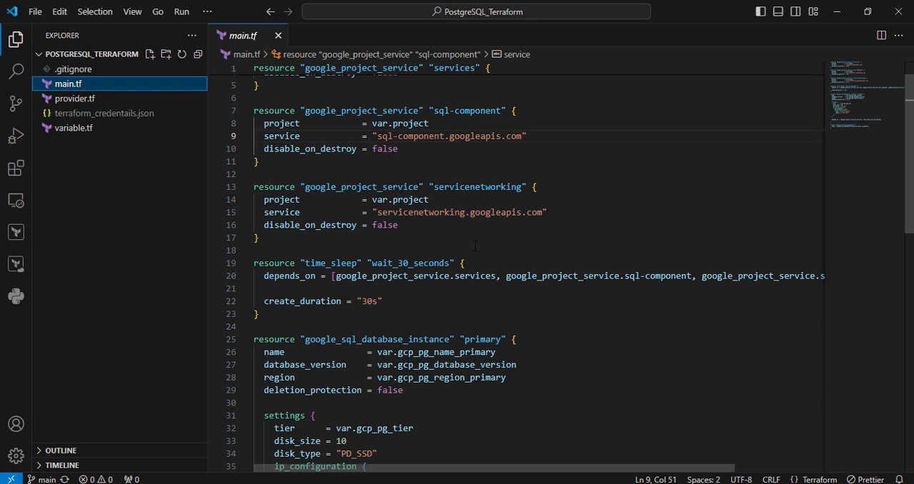
mouse_move(579, 229)
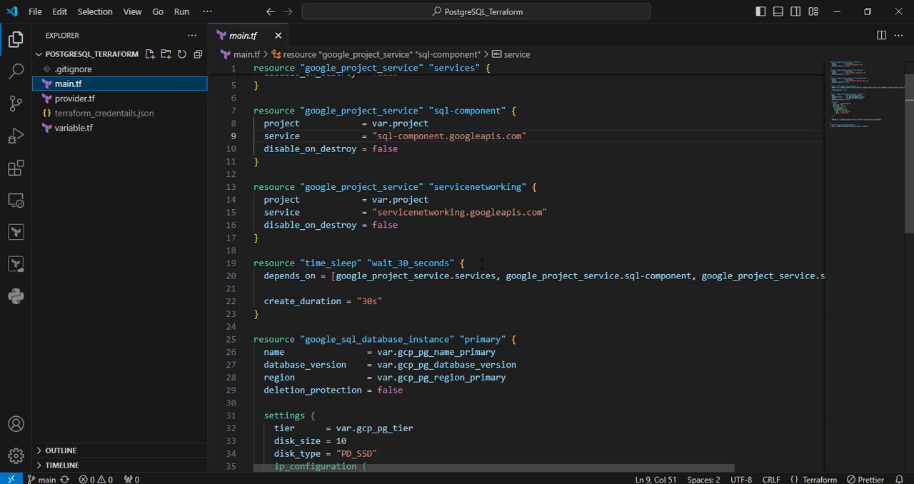
mouse_move(435, 314)
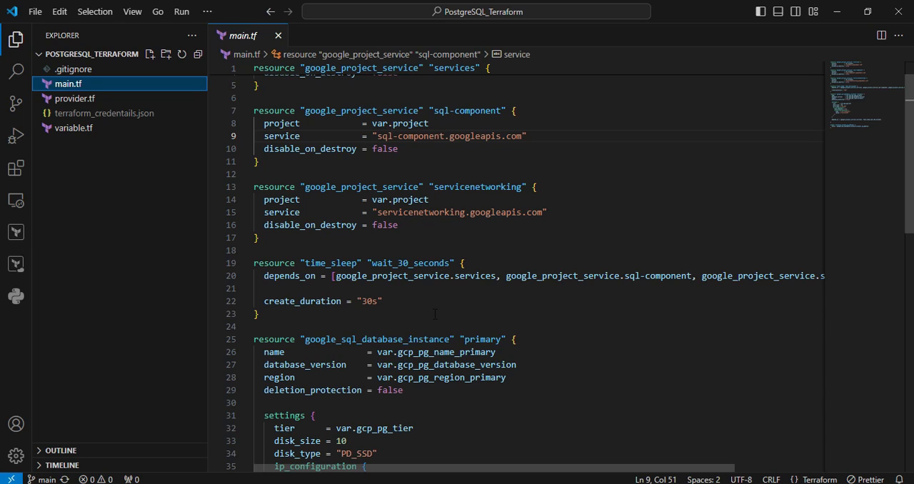
mouse_move(425, 307)
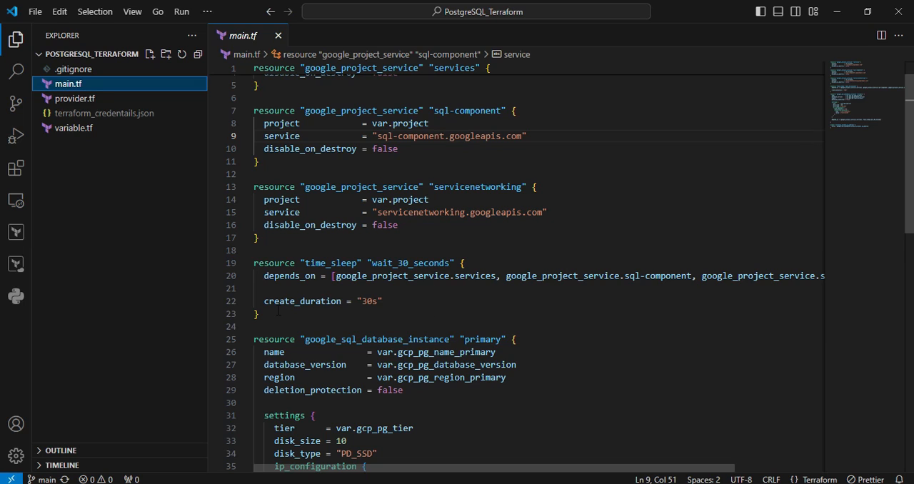
double_click(367, 301)
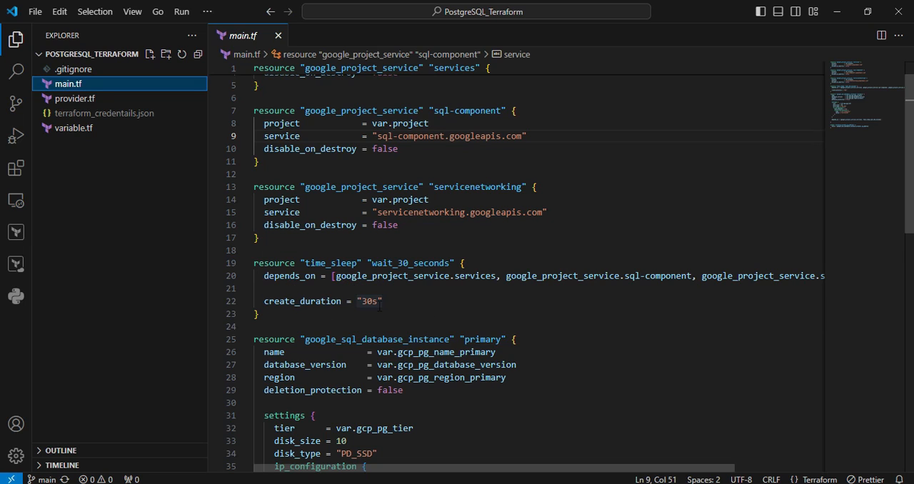
double_click(367, 301)
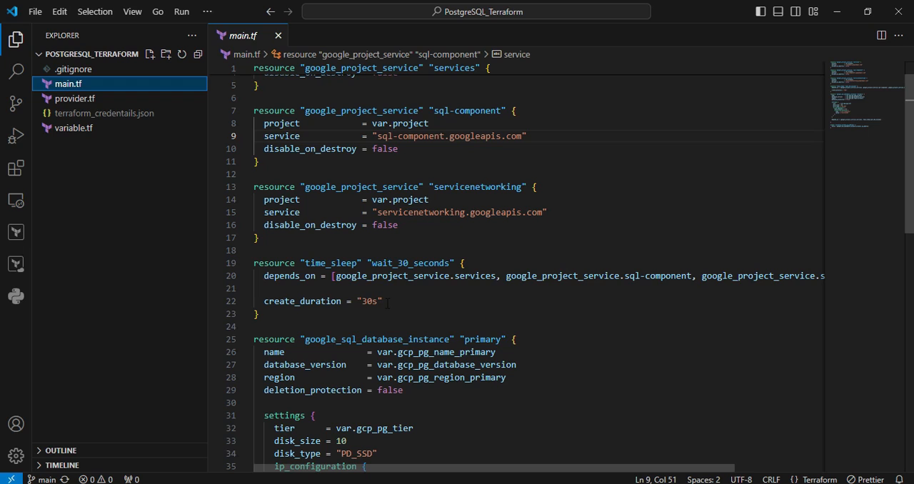
Compare main.tf's var references with variable.tf defaults for name, database version and region
scroll(down, 3)
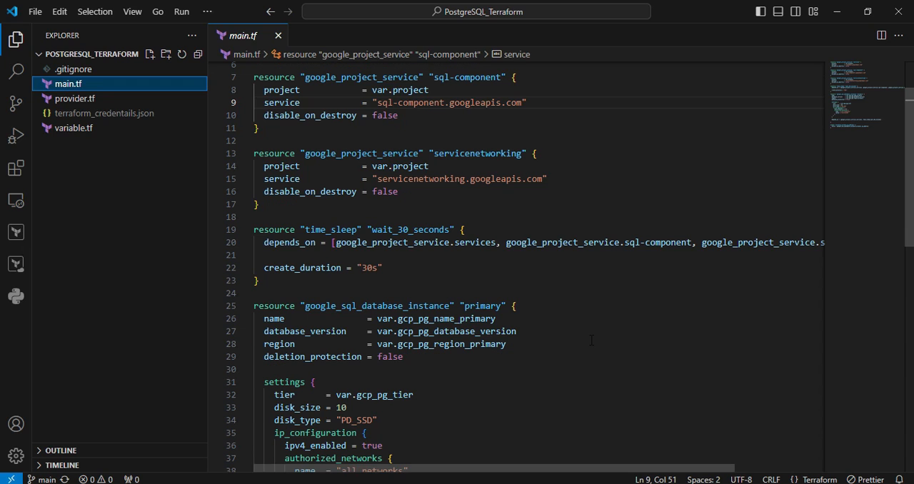
scroll(down, 3)
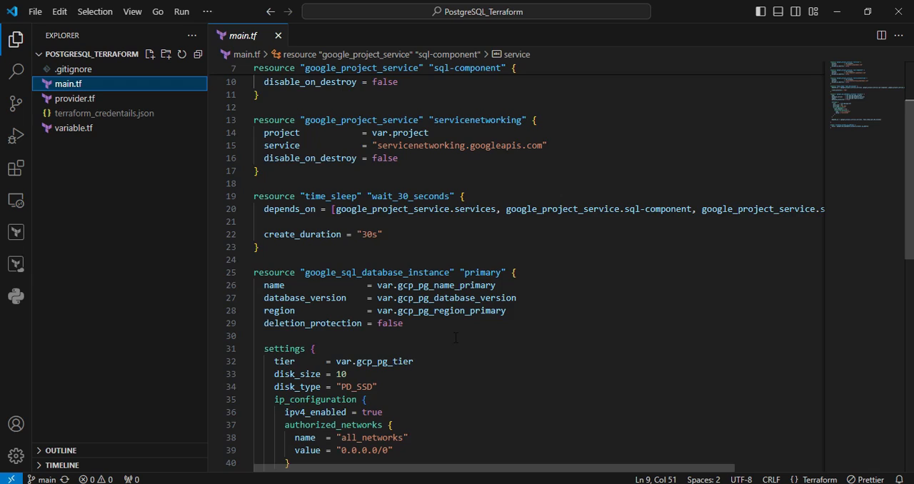
scroll(down, 3)
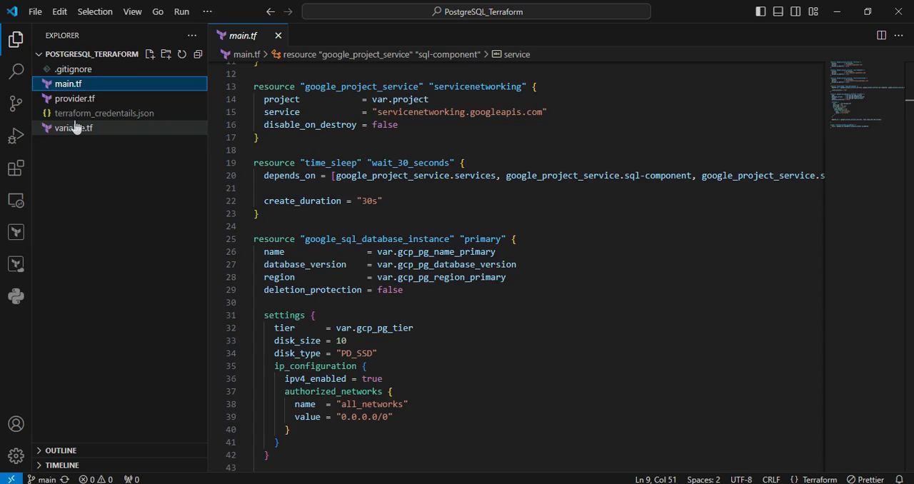
click(73, 128)
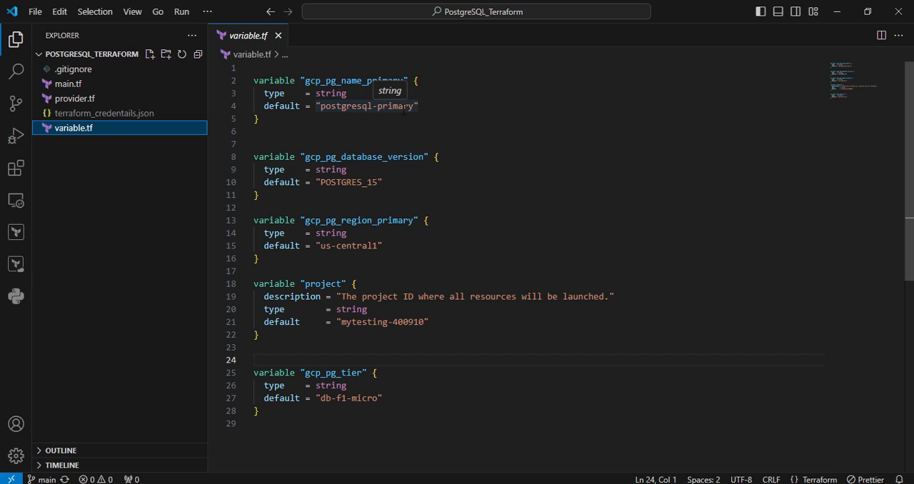
click(68, 83)
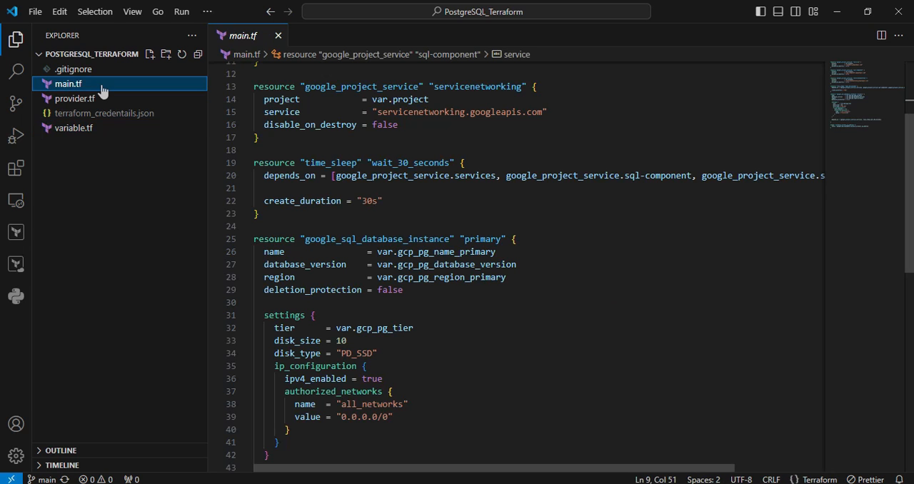
mouse_move(314, 272)
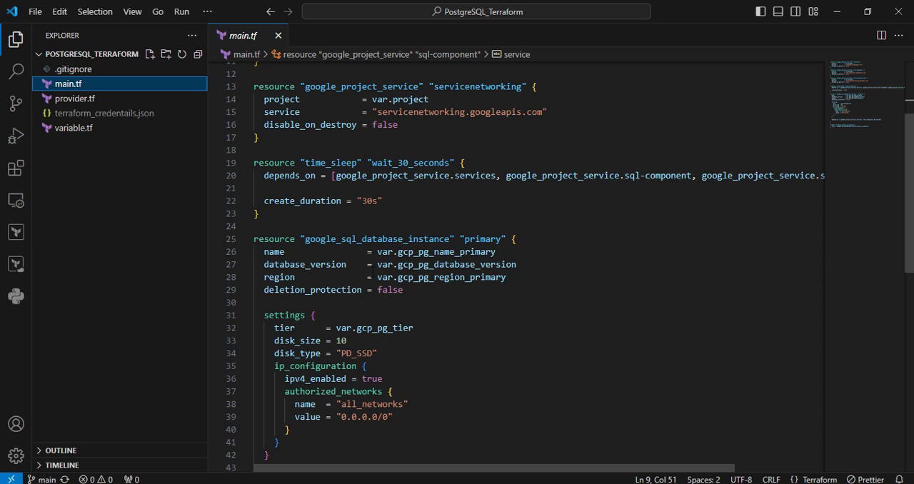
mouse_move(440, 252)
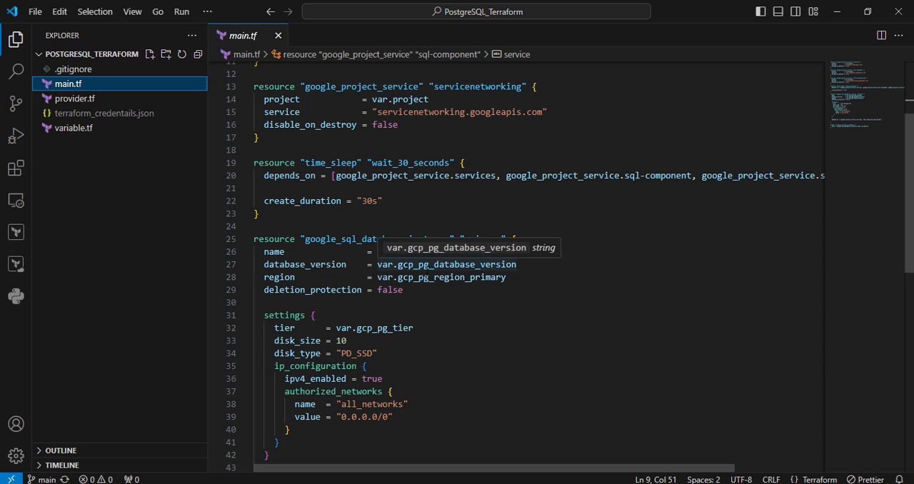
click(73, 127)
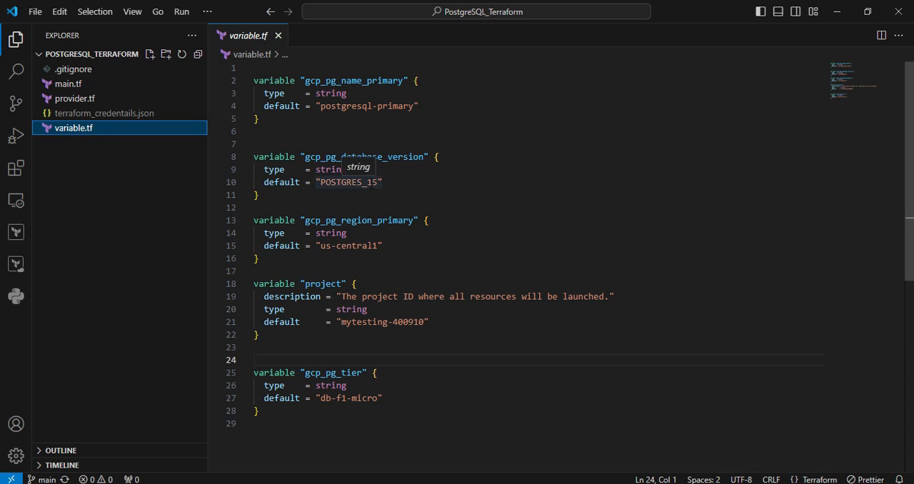
click(68, 84)
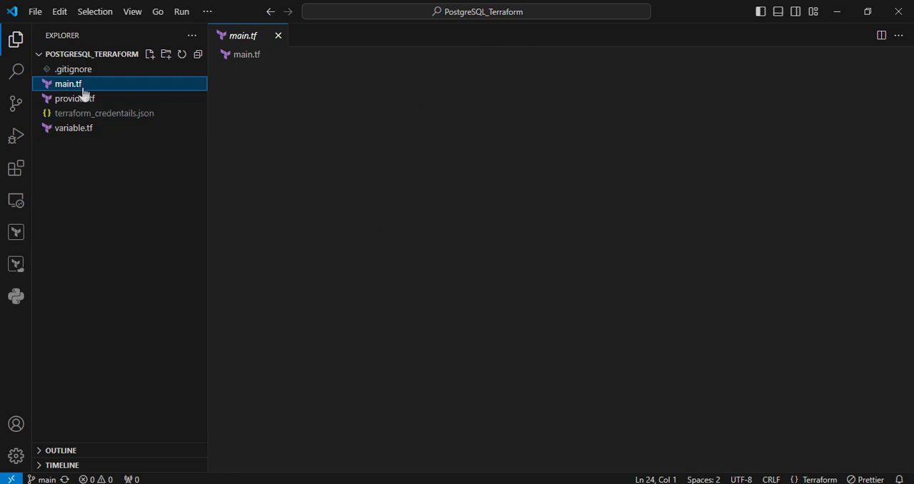
click(68, 84)
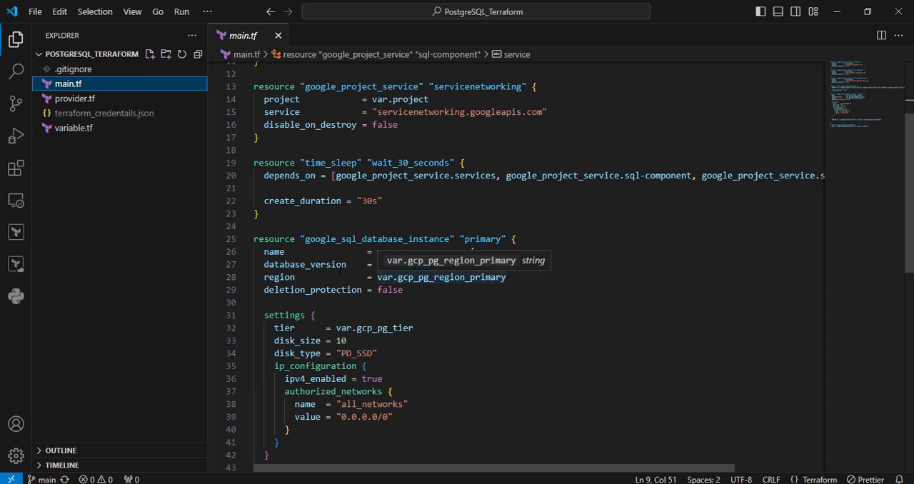
click(74, 127)
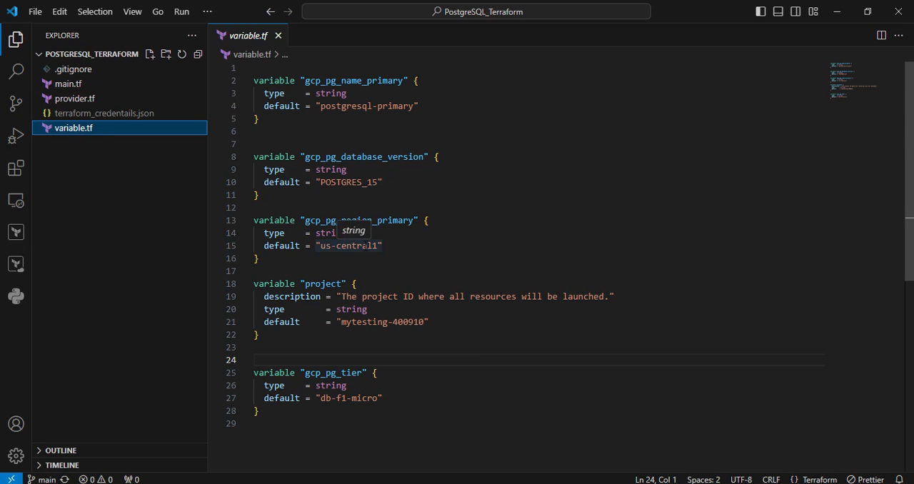
click(68, 84)
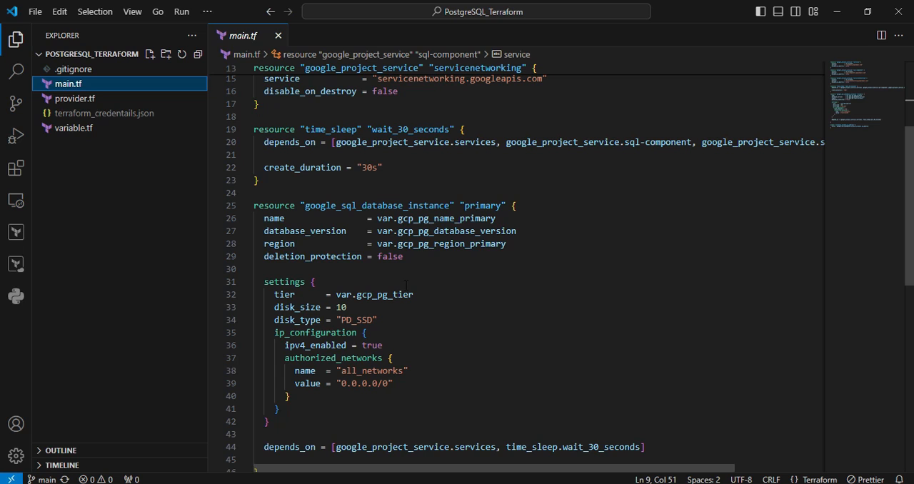
mouse_move(374, 295)
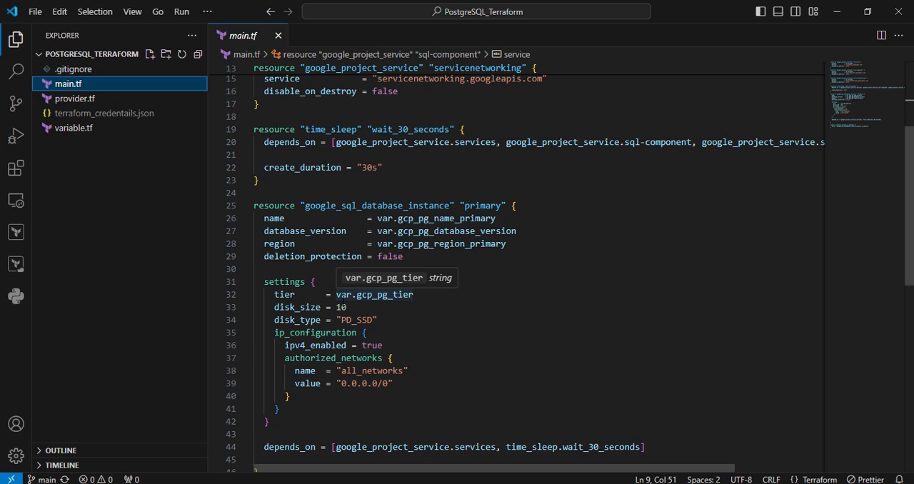
mouse_move(182, 200)
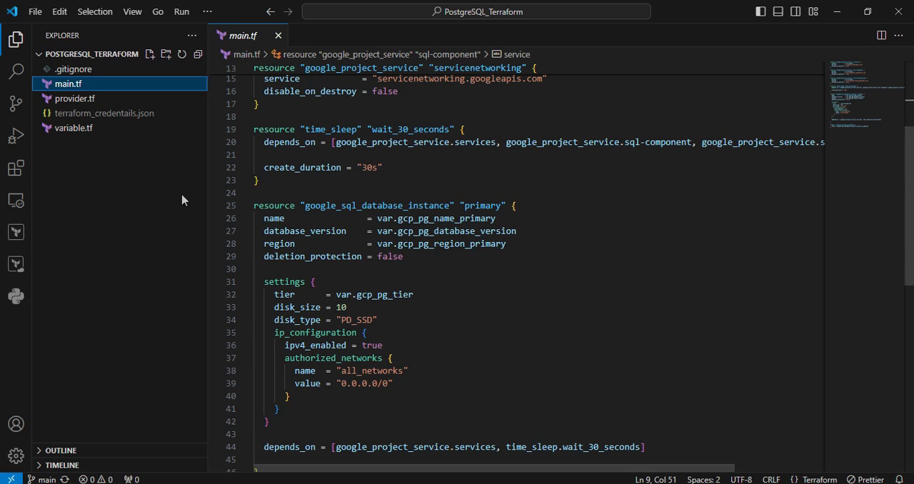
click(74, 128)
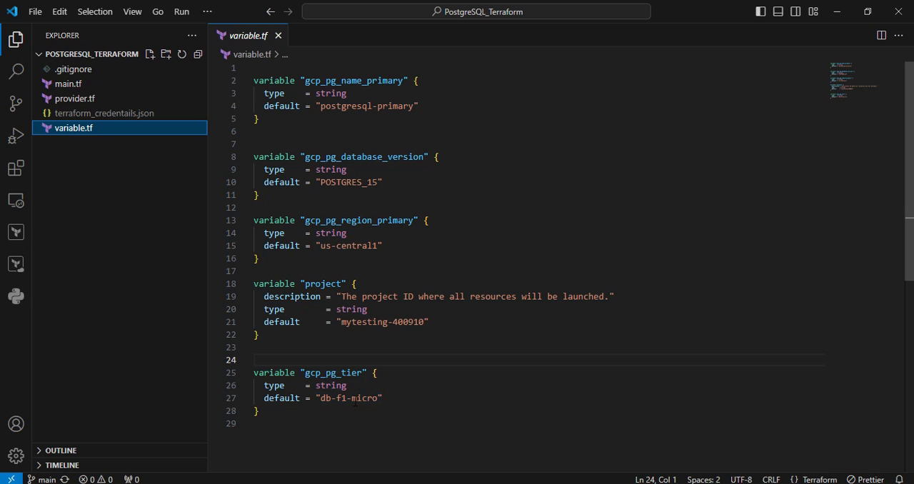
double_click(350, 397)
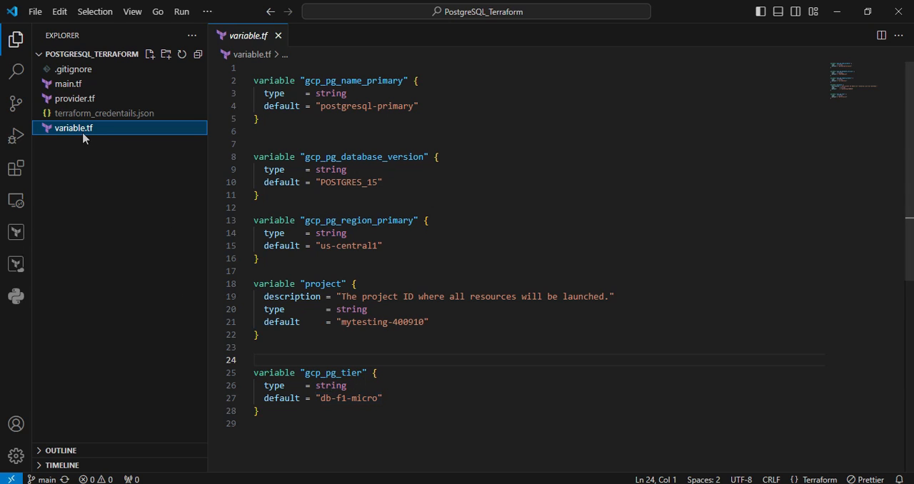
click(68, 83)
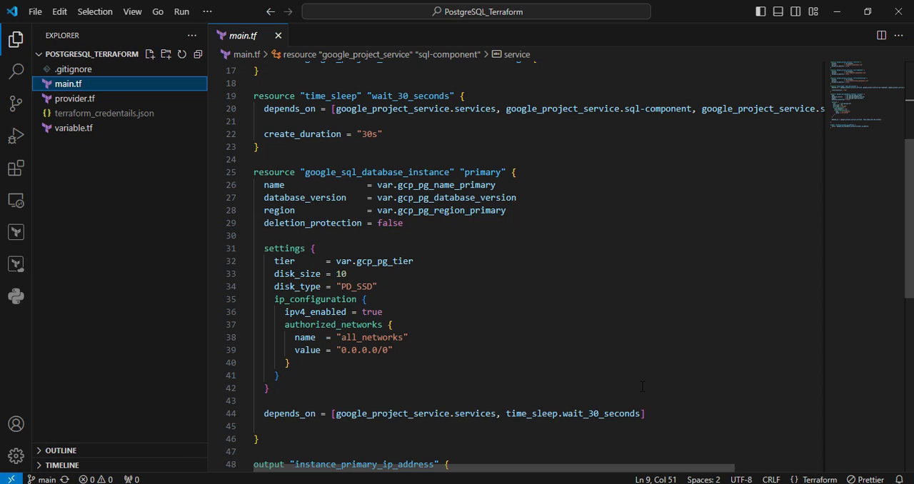
mouse_move(369, 279)
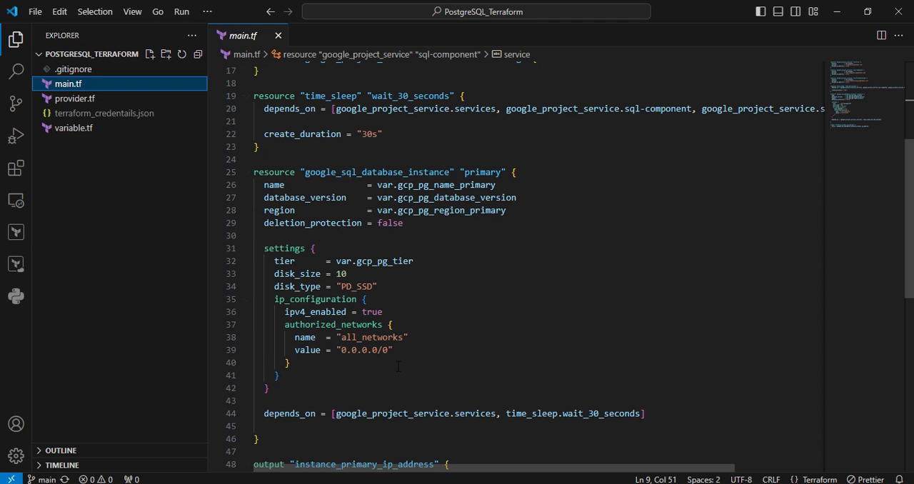
scroll(down, 3)
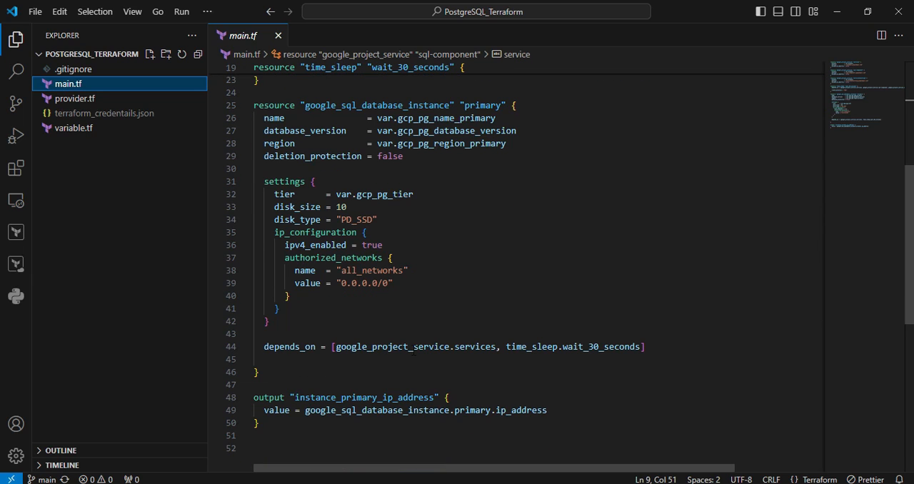
mouse_move(535, 387)
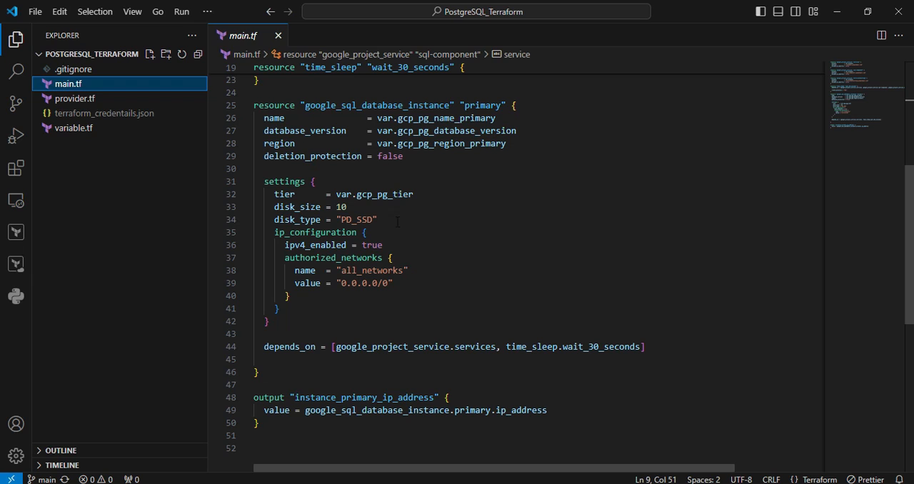
scroll(down, 3)
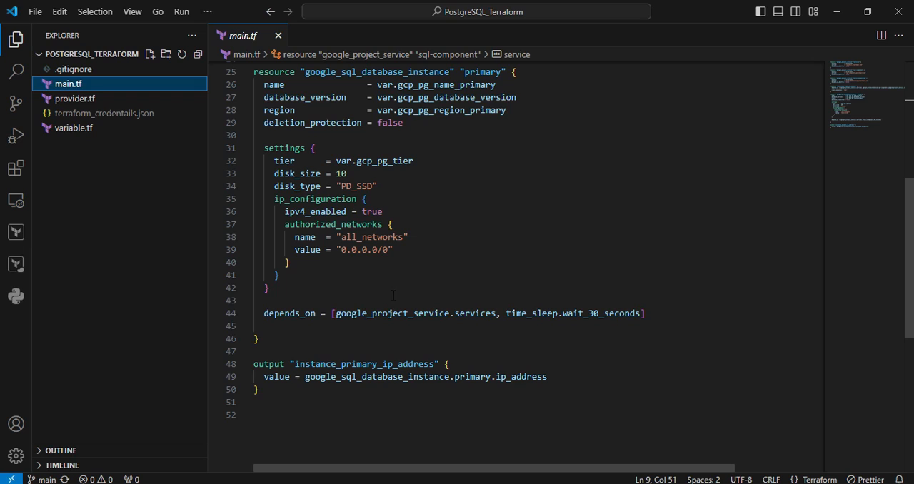
mouse_move(454, 279)
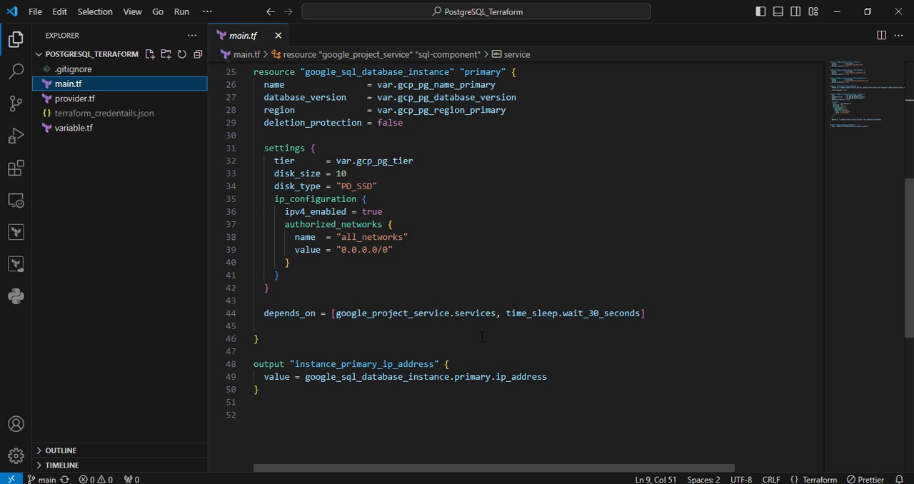
mouse_move(74, 98)
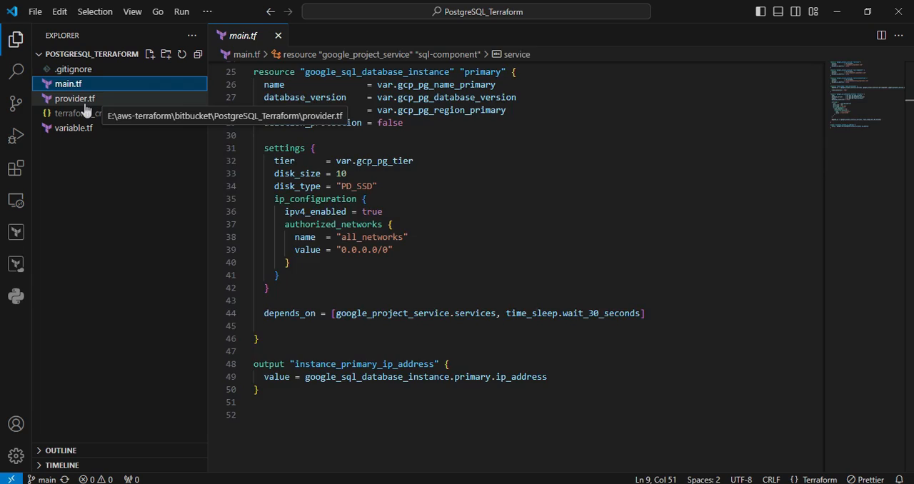
Review provider.tf's Google provider settings and start a new terminal in the project
click(74, 98)
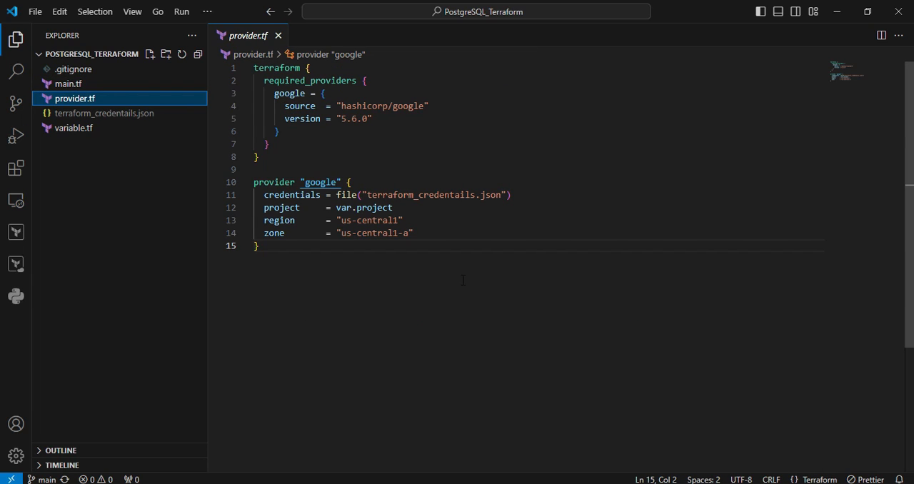
mouse_move(460, 277)
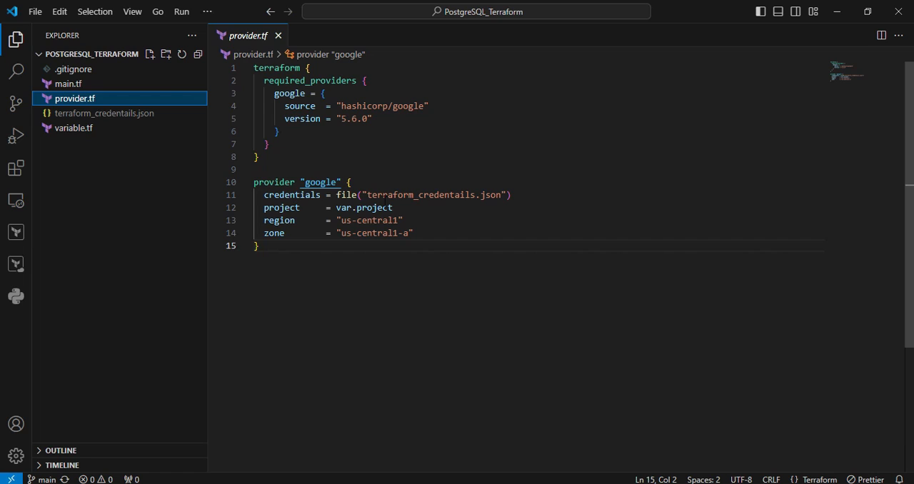
mouse_move(495, 207)
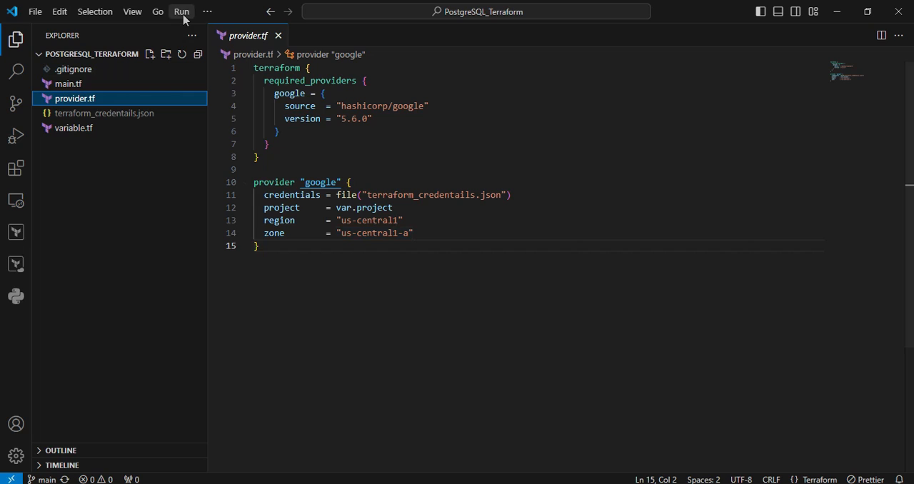
click(207, 11)
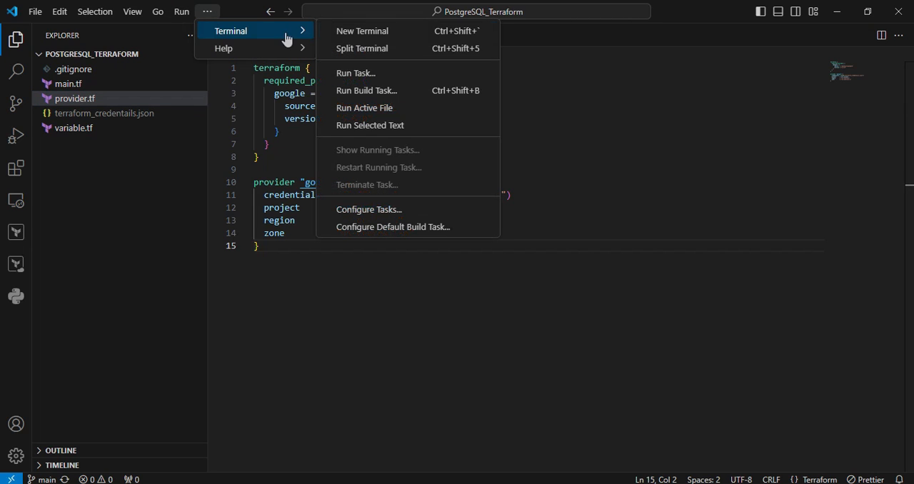
click(362, 31)
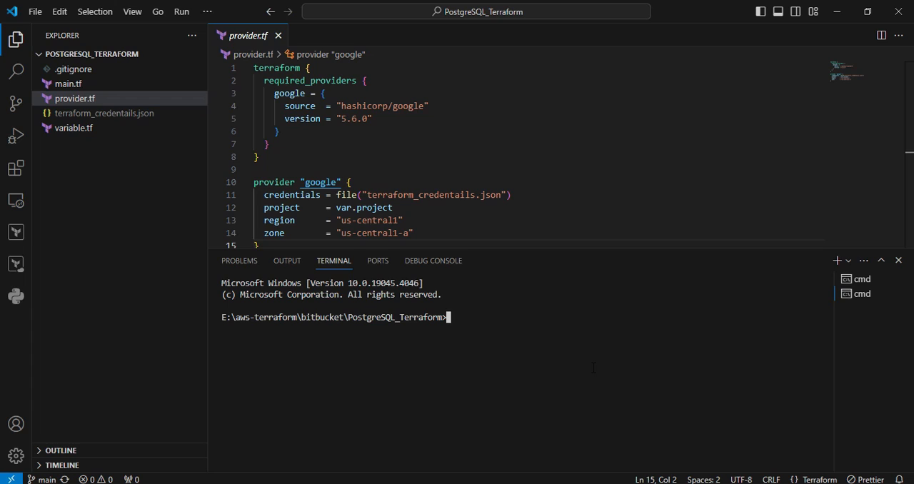
Run terraform init to install the Google provider and create the lock file
text(terra)
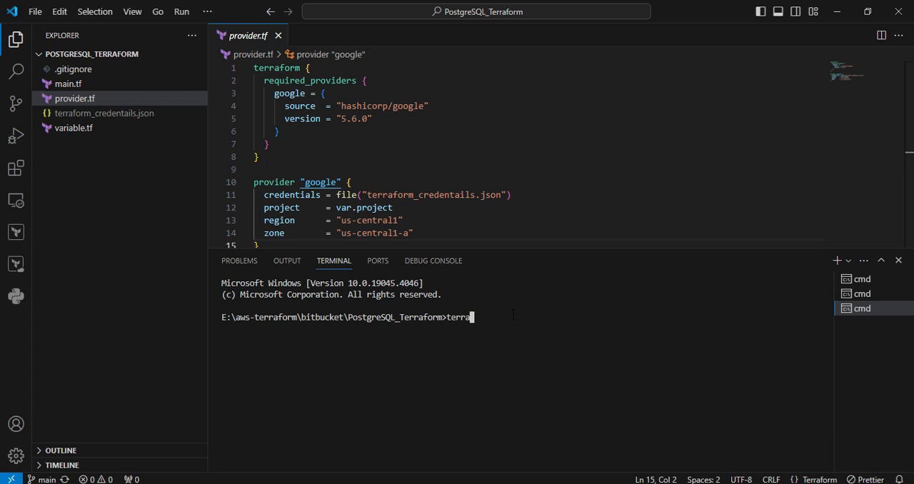
text(form)
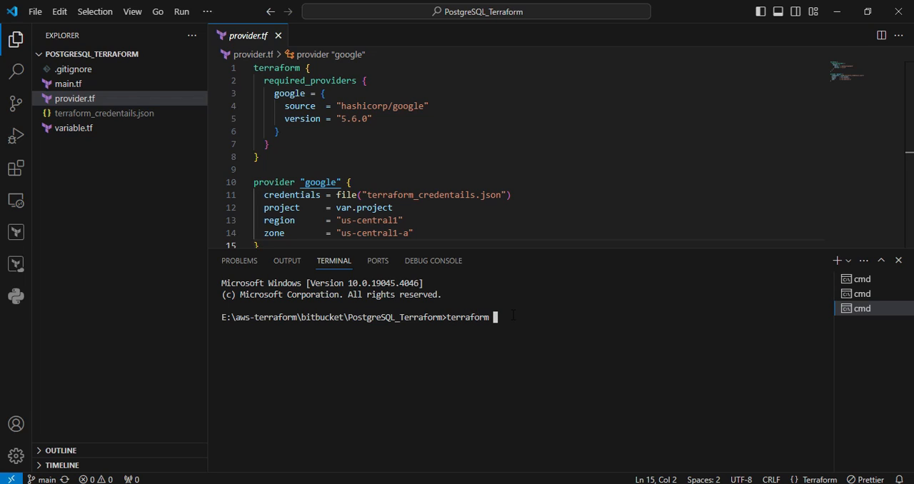
text(init)
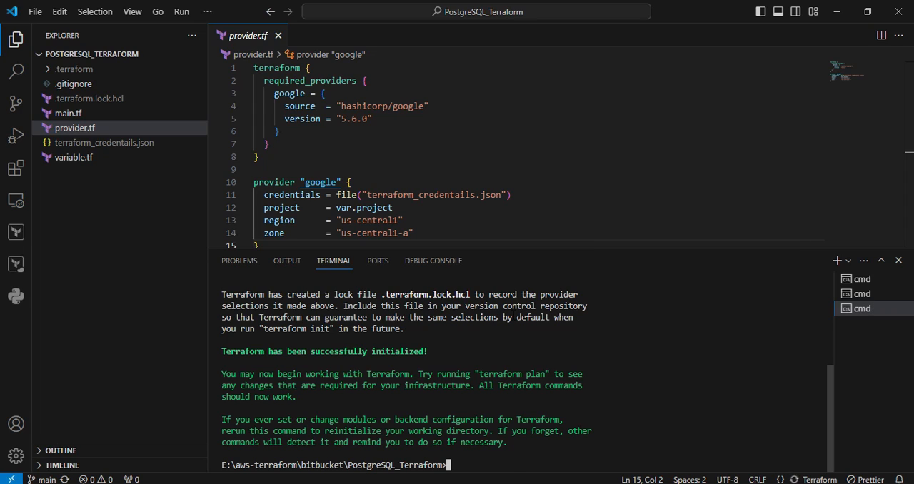
Run terraform plan and review the 5 resources to add
text(terraform init)
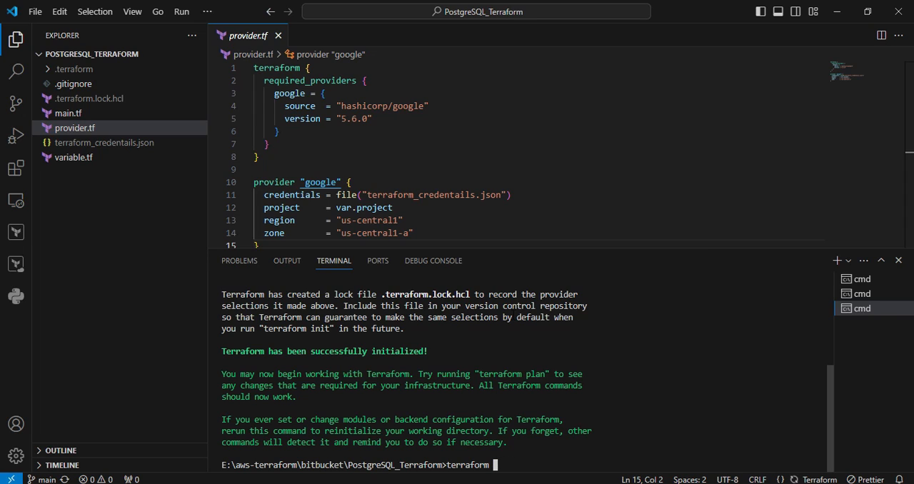
text(p)
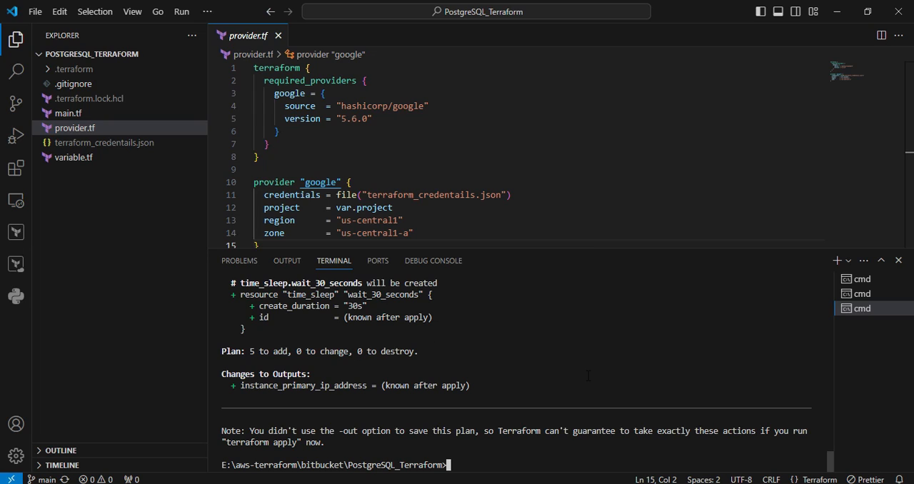
text(terraform plan)
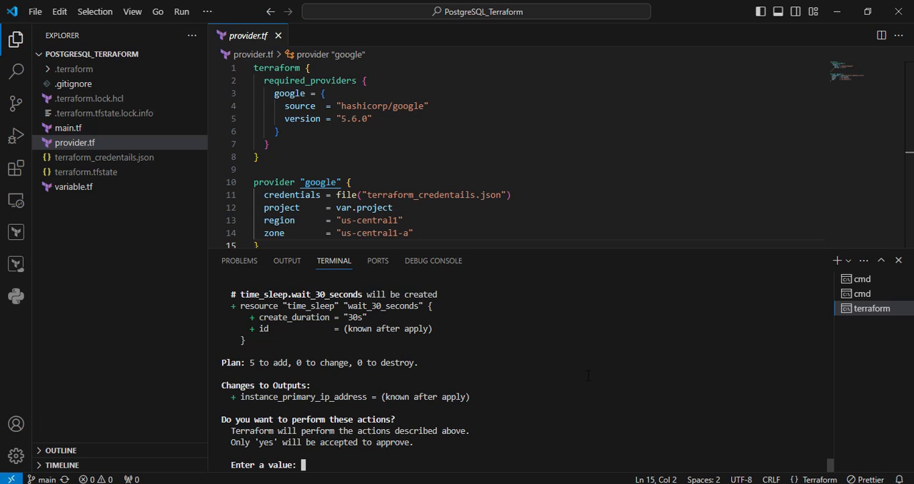
Confirm terraform apply with 'yes' and scroll to the reported IP addresses
text(yes)
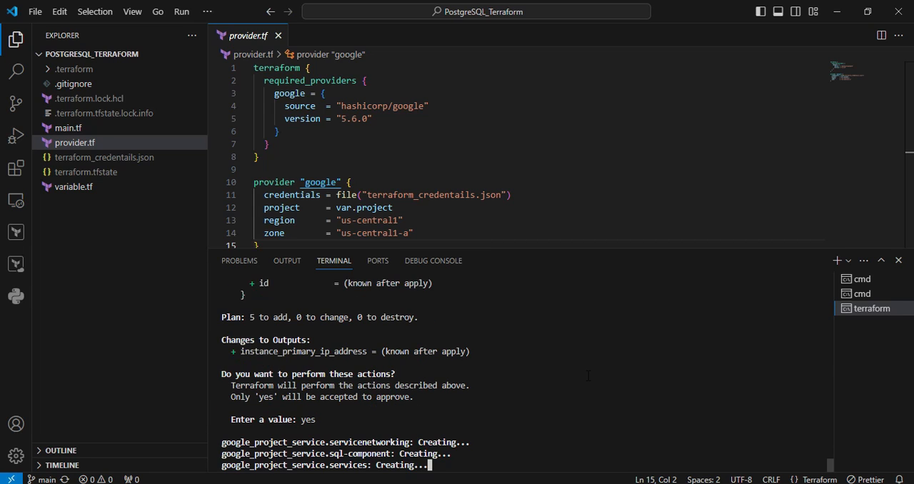
scroll(down, 3)
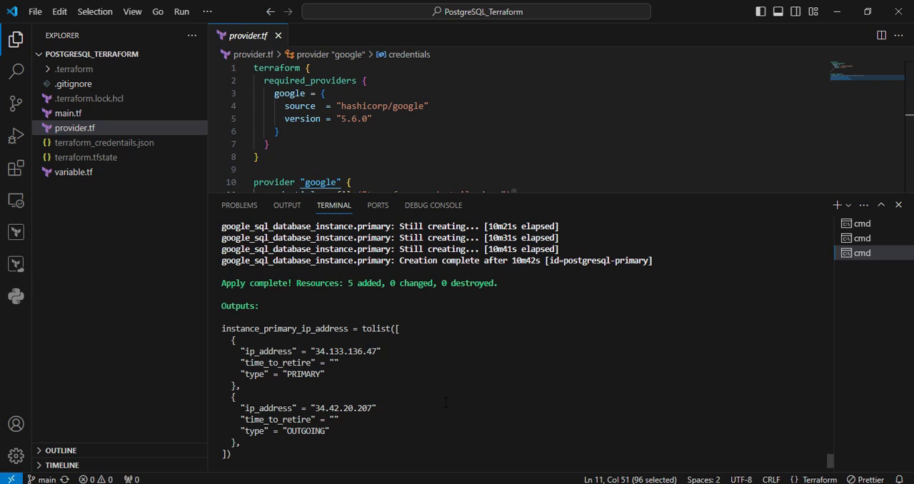
mouse_move(472, 409)
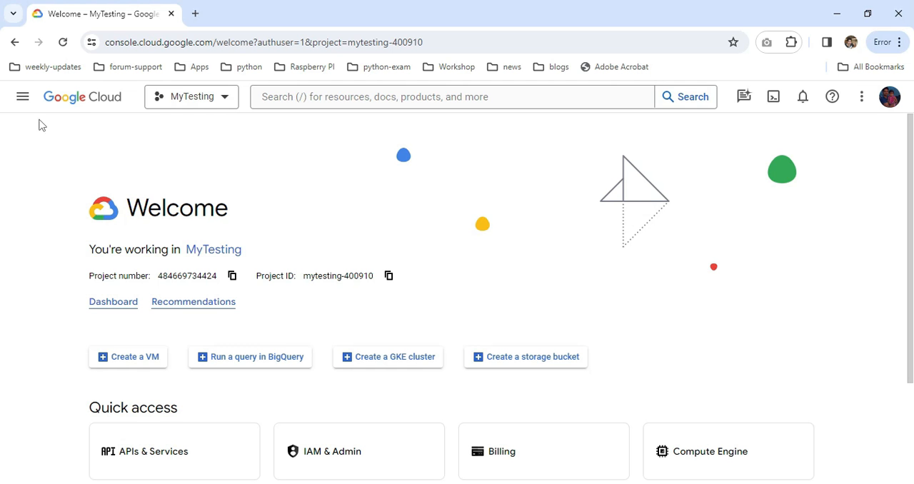
mouse_move(264, 193)
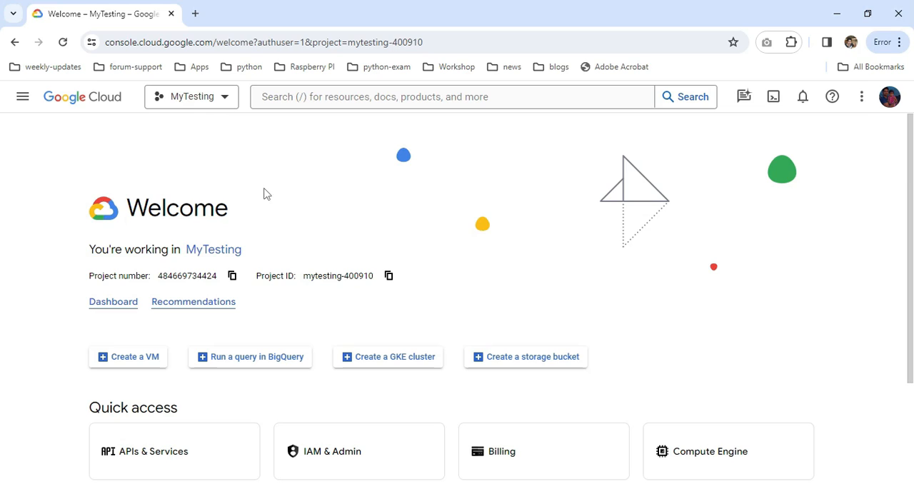
mouse_move(270, 153)
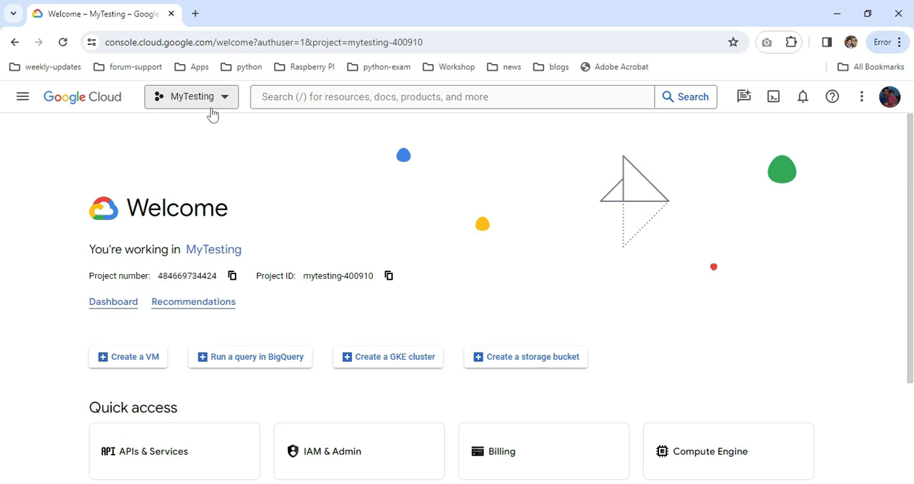
mouse_move(23, 96)
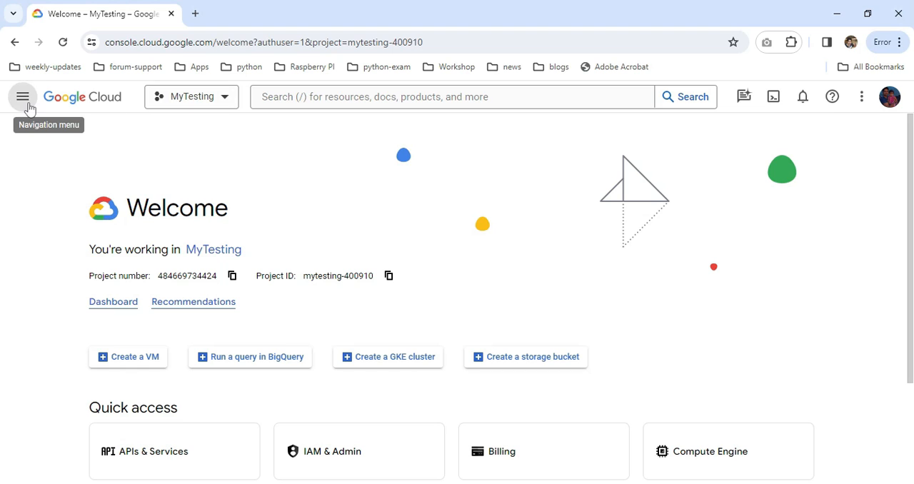
Open the Navigation menu from the MyTesting project's welcome page
click(23, 96)
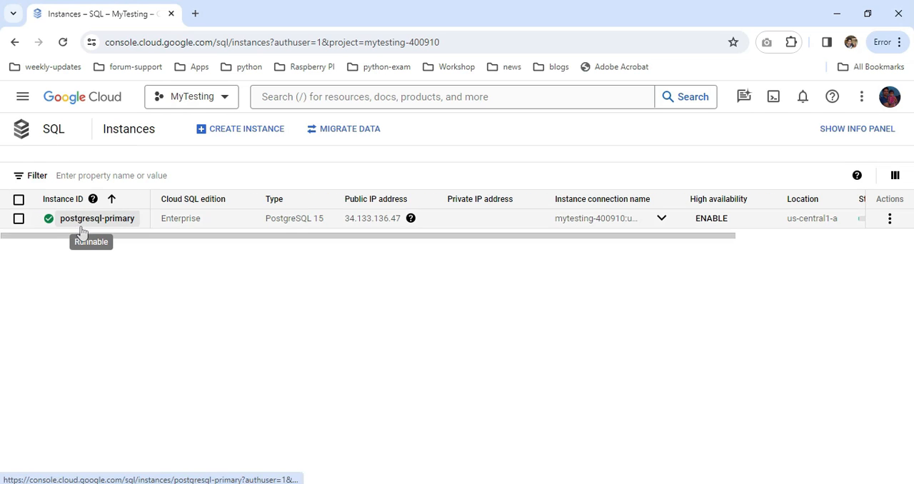
mouse_move(119, 227)
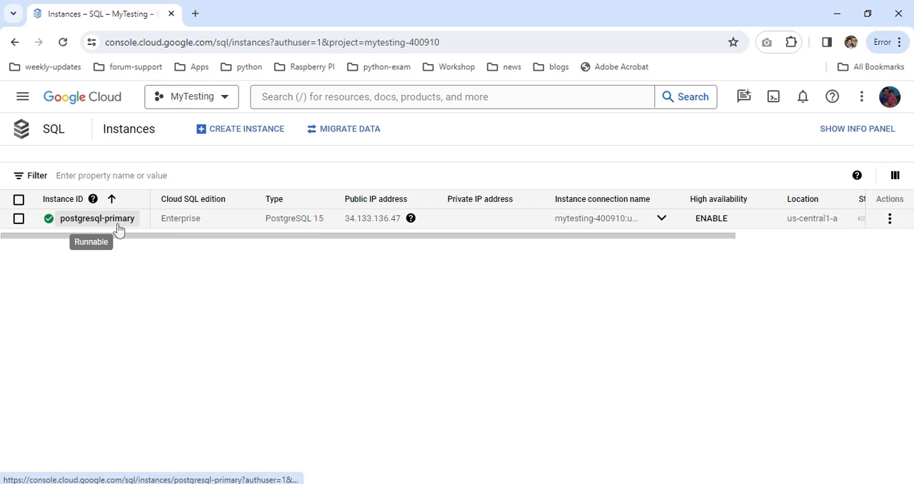
mouse_move(151, 240)
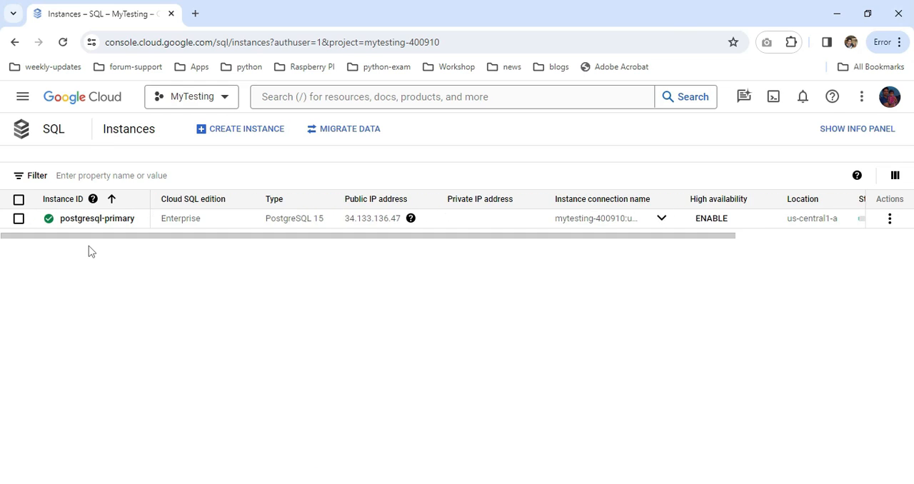
mouse_move(96, 219)
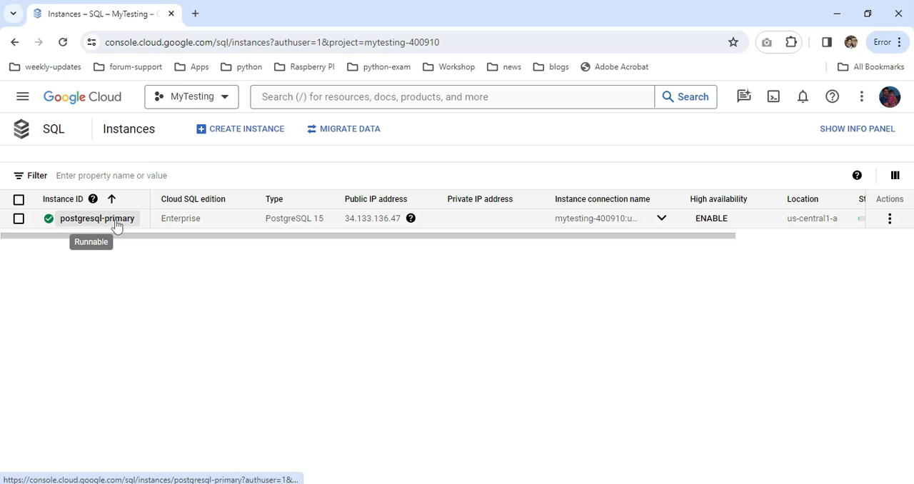
Select the postgresql-primary instance ID in the SQL Instances list
click(97, 218)
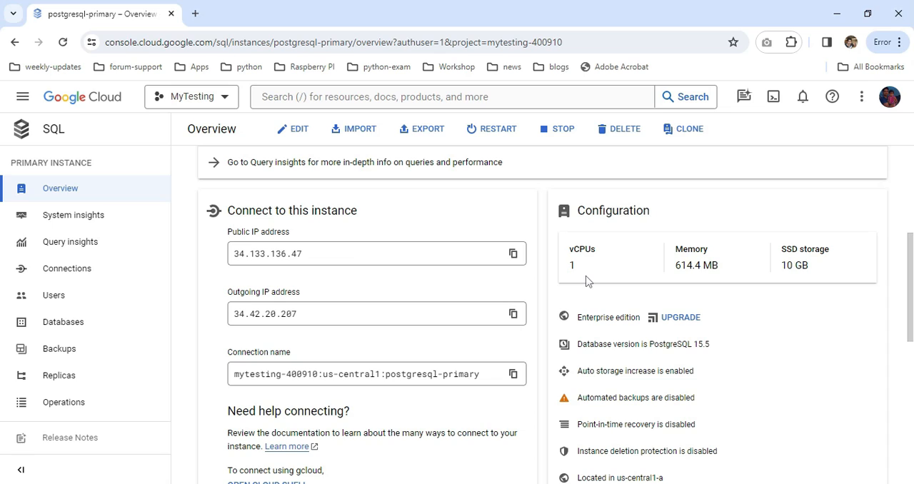
mouse_move(712, 290)
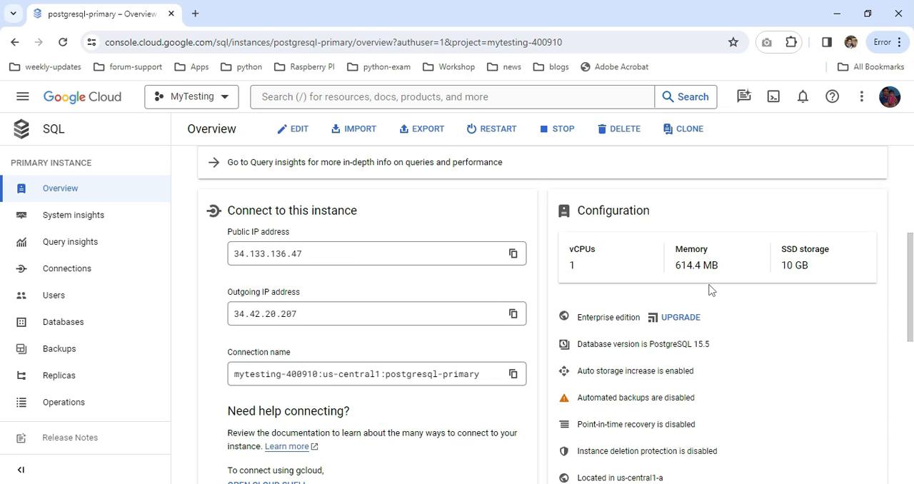
mouse_move(811, 286)
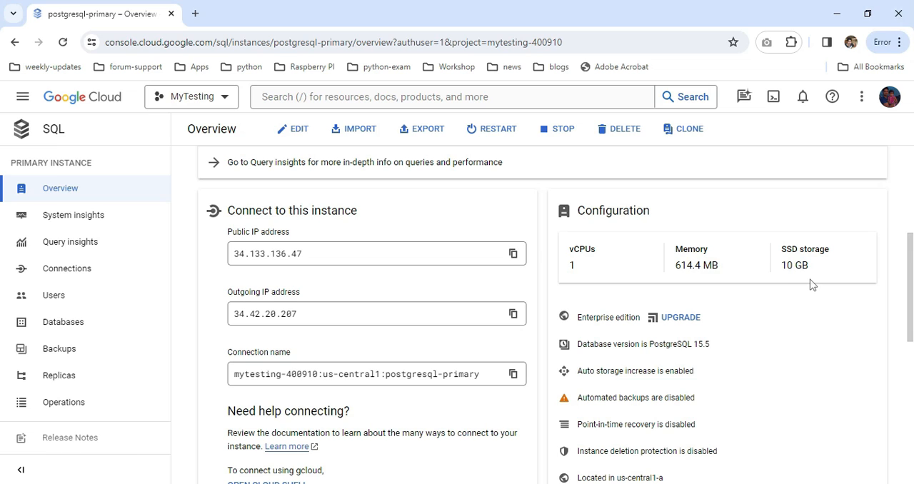
Scroll through the Configuration card, then go to the Connections page
scroll(down, 3)
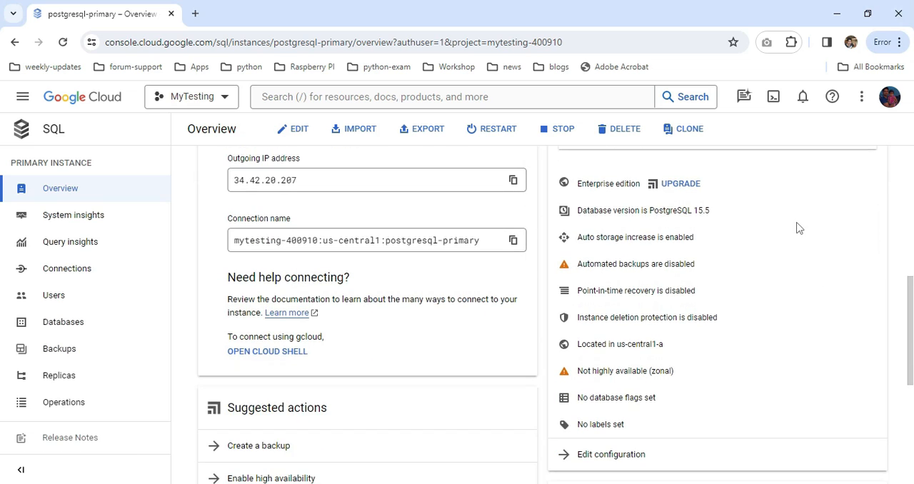
mouse_move(696, 220)
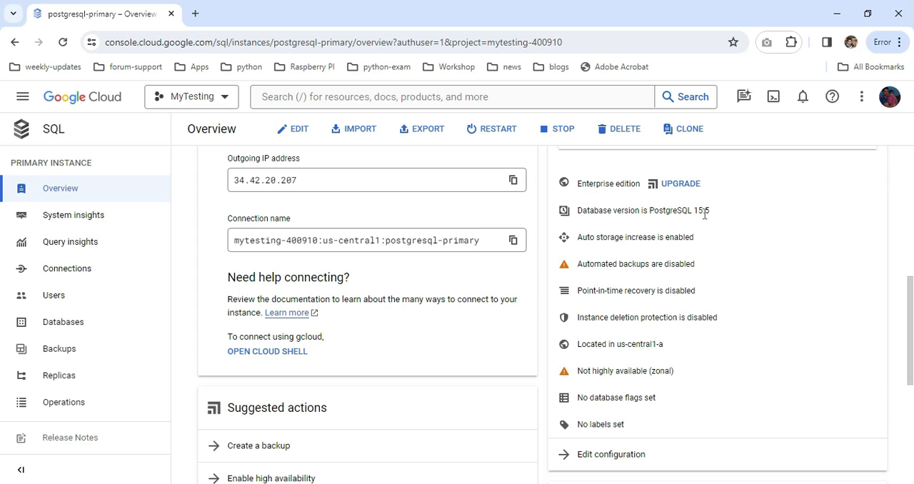
scroll(down, 3)
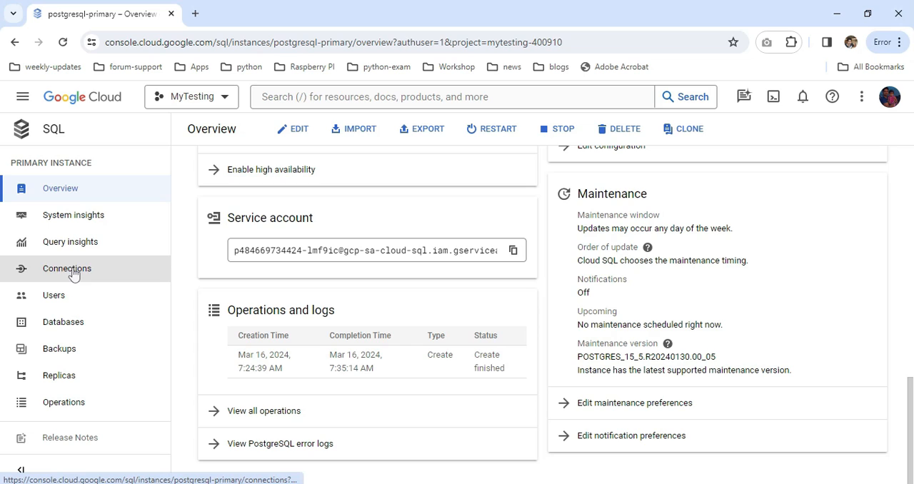
click(66, 267)
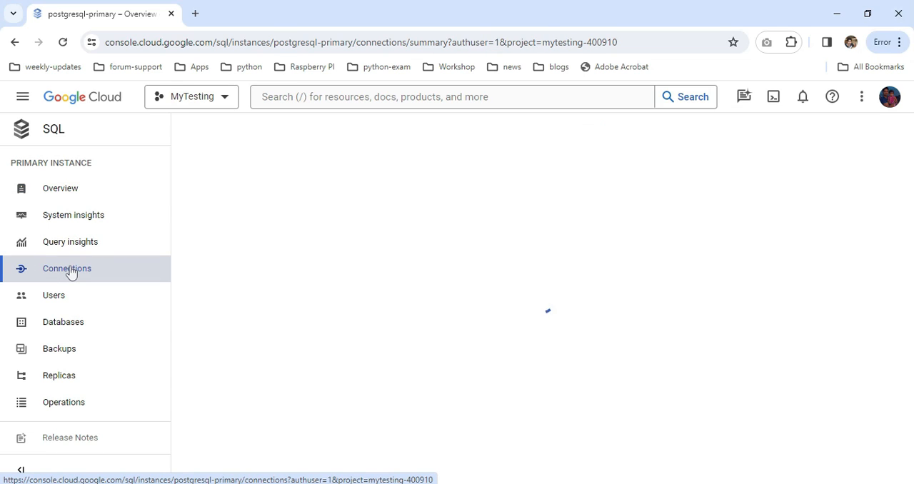
Check Networking and Security settings, then view the Users page showing the postgres user
click(66, 268)
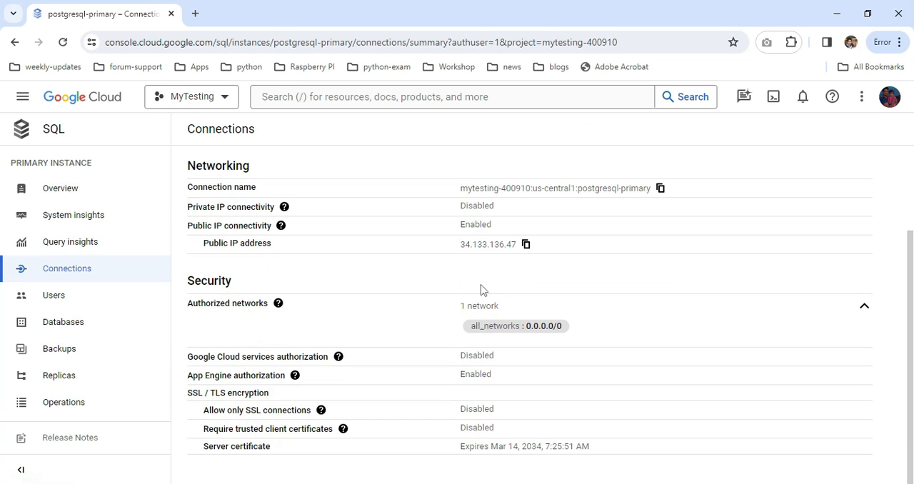
mouse_move(189, 315)
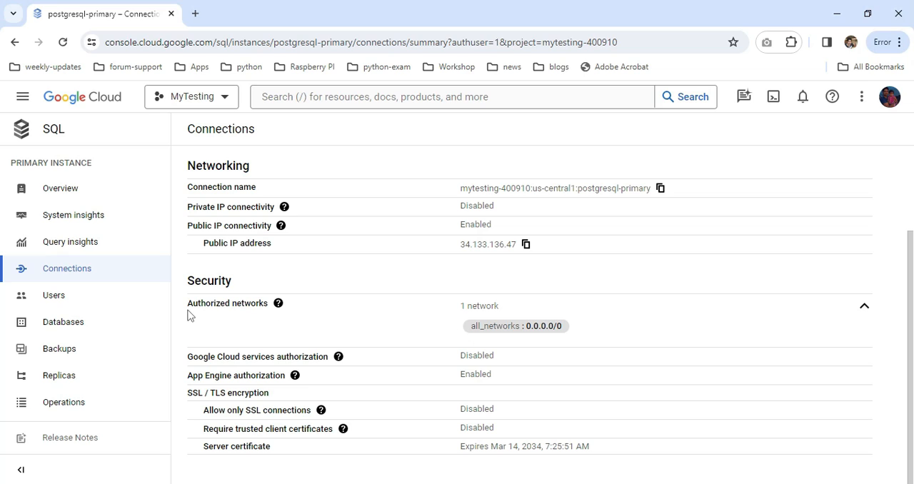
mouse_move(568, 331)
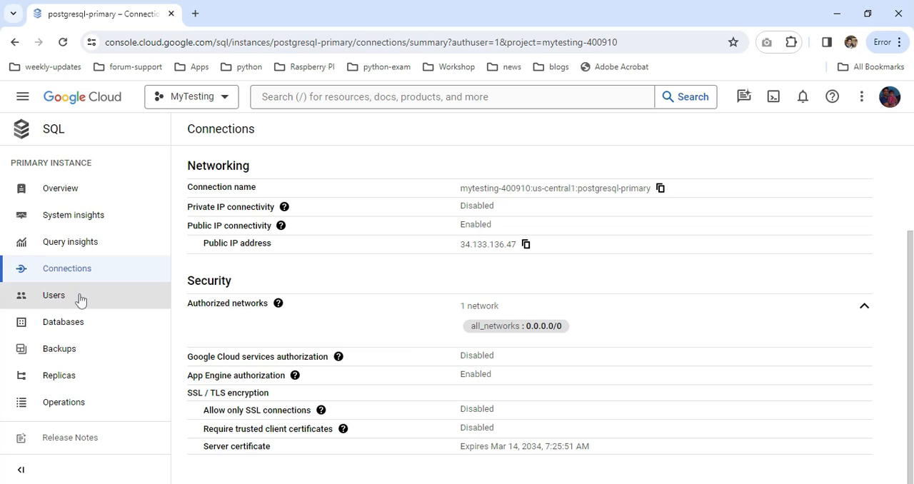
click(54, 295)
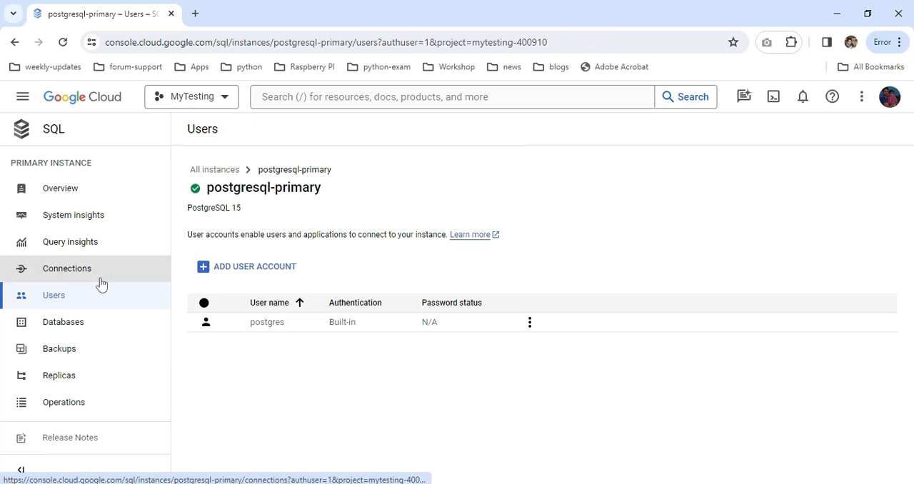
mouse_move(323, 312)
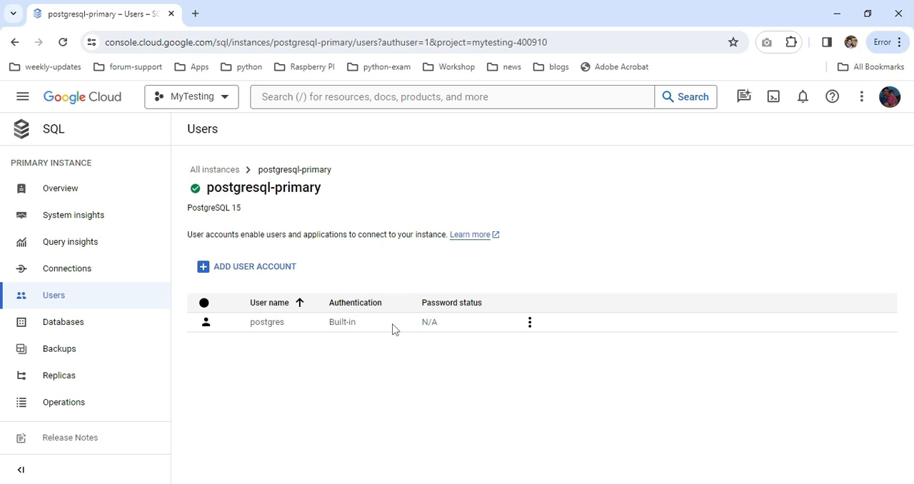
mouse_move(348, 367)
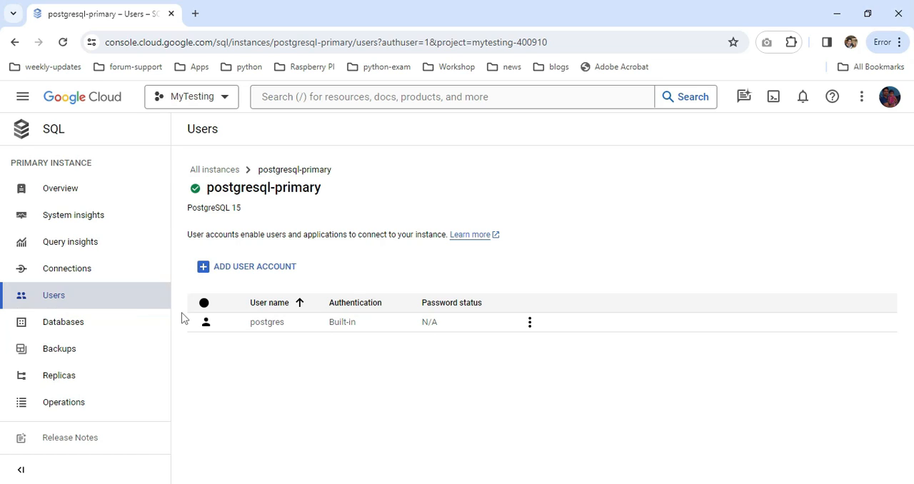
Open the Backups page for postgresql-primary after confirming postgres is the only user
click(59, 349)
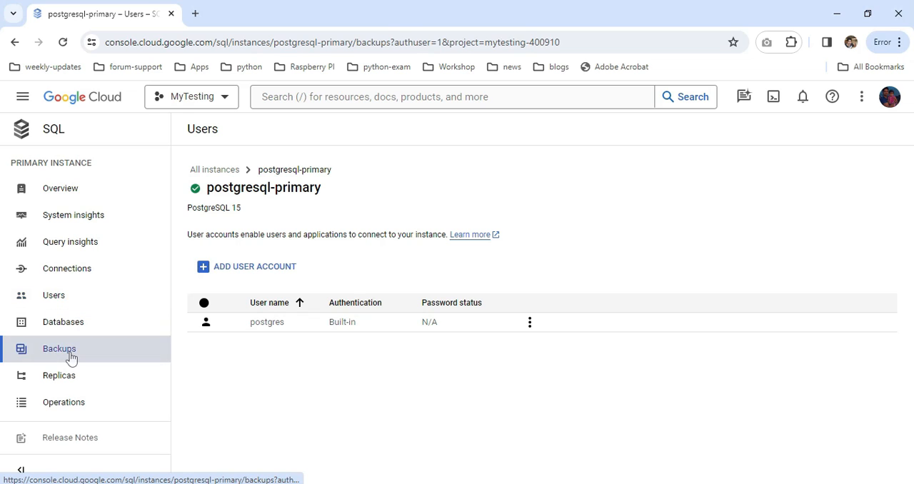
Confirm automated backups are disabled with no backups, then return to the instance overview
click(58, 349)
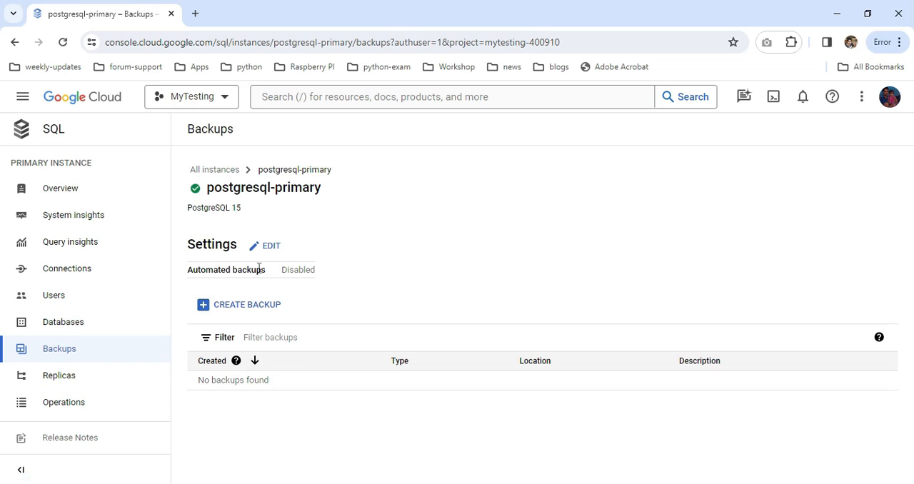
mouse_move(318, 320)
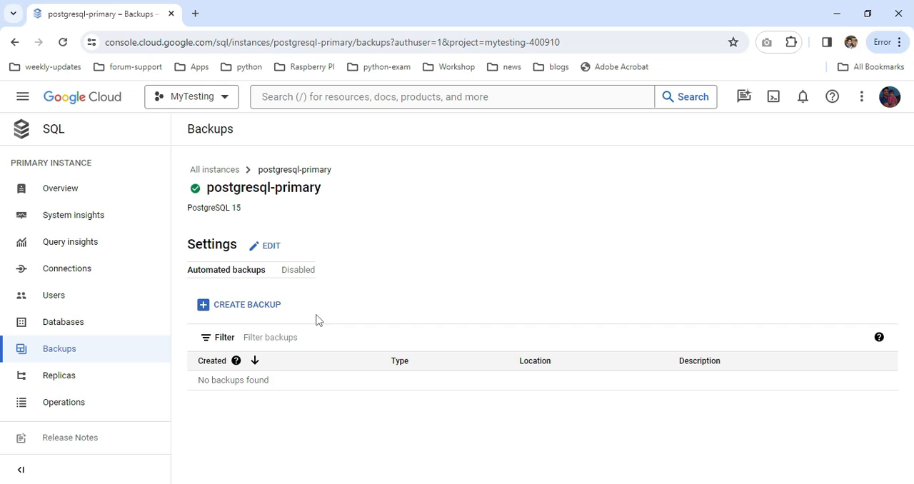
mouse_move(298, 268)
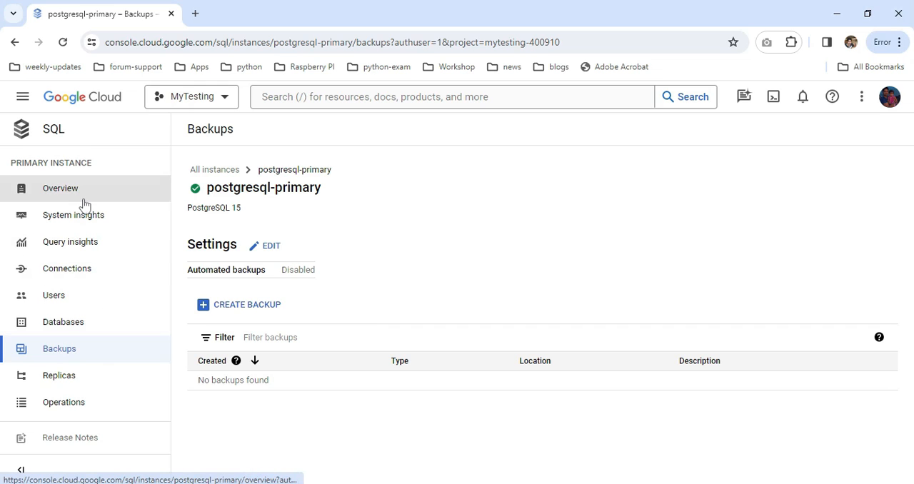
click(60, 188)
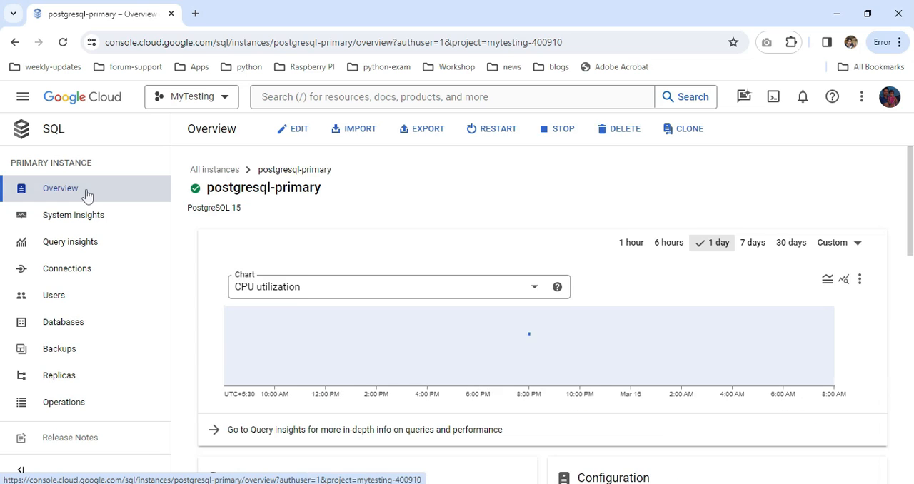